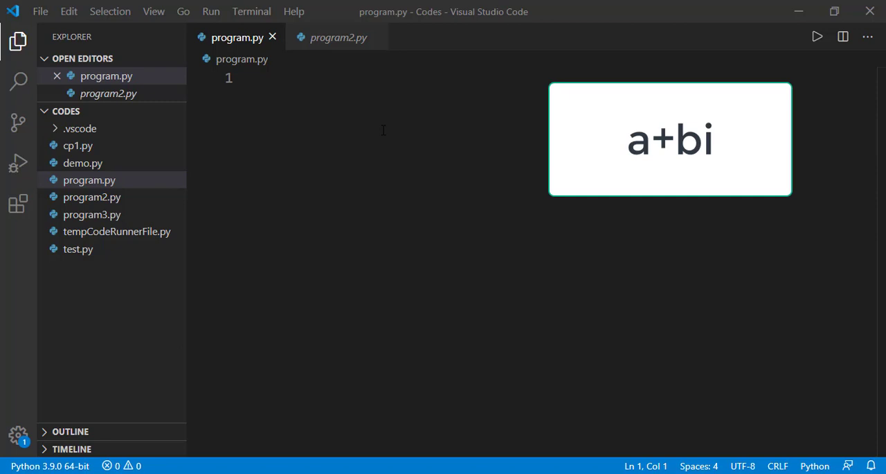
- Assign x=3+4j and add a line printing x
{"action": "type", "text": "x="}
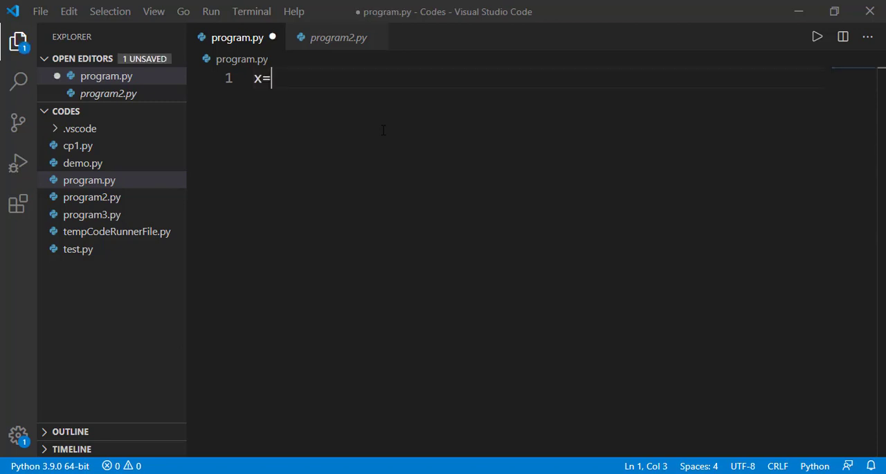
{"action": "type", "text": "3+"}
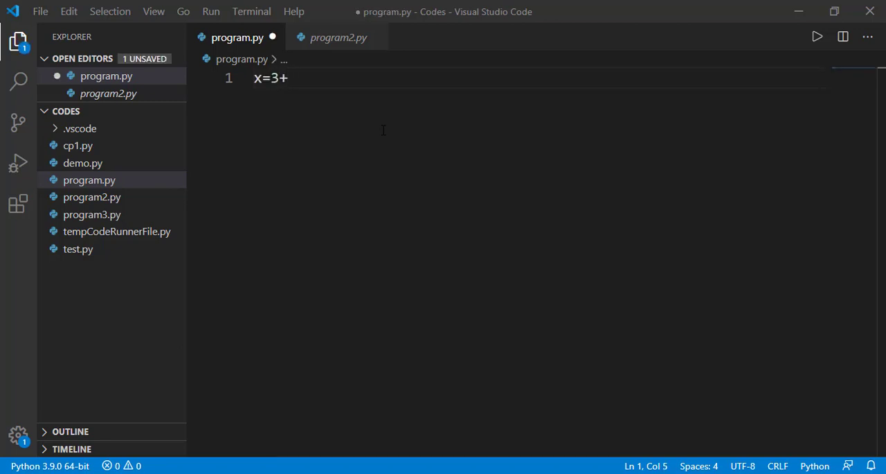
{"action": "type", "text": "4j"}
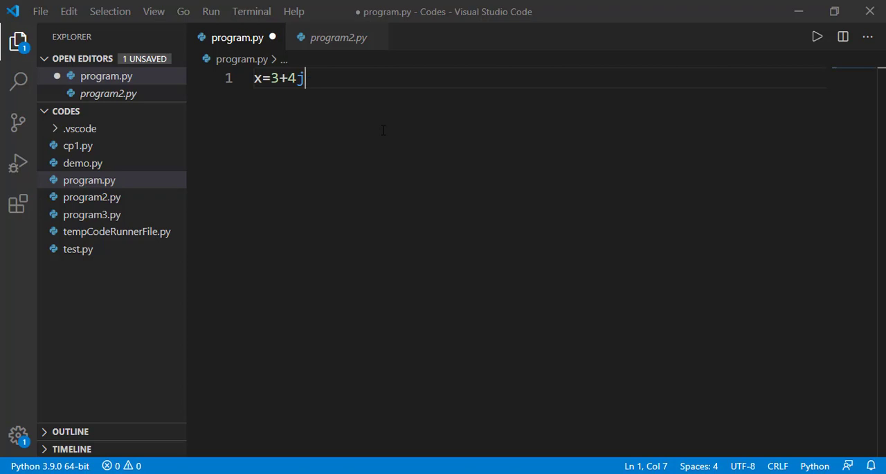
{"action": "key", "text": "Enter"}
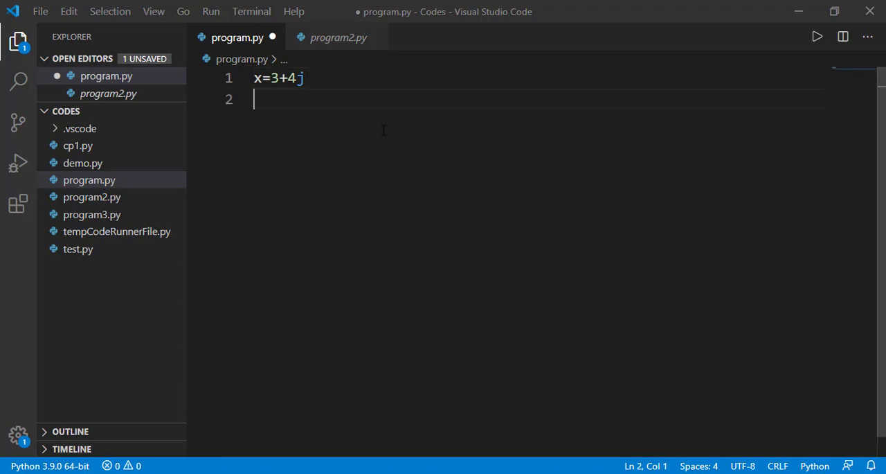
{"action": "type", "text": "print(x)"}
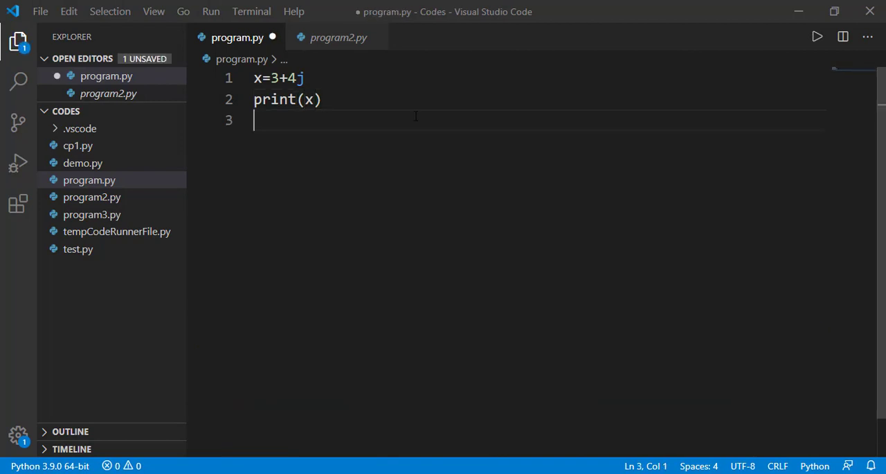
- Add y=complex(3,4) with print(y), run to show (3+4j) twice, then close the terminal
{"action": "type", "text": "y=complex"}
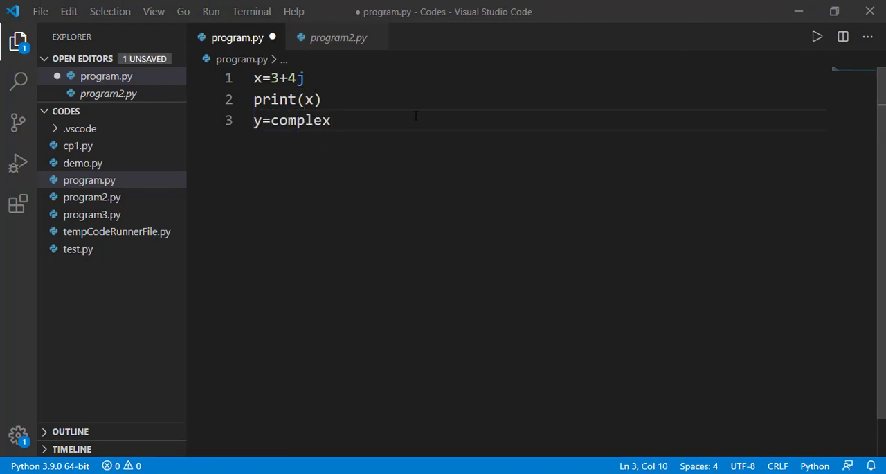
{"action": "type", "text": "(3,"}
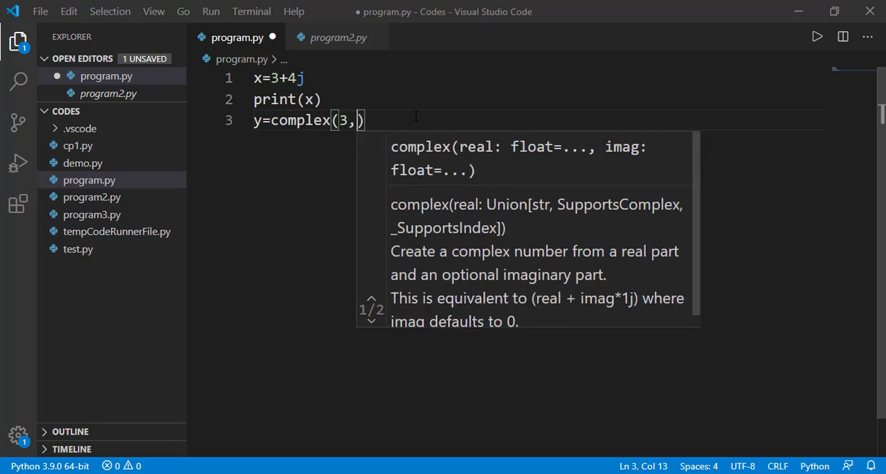
{"action": "type", "text": "4"}
{"action": "type", "text": "pr"}
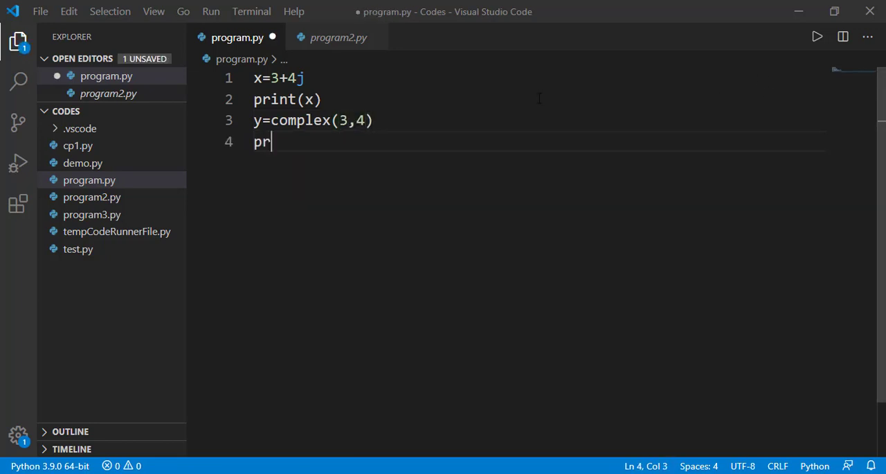
{"action": "type", "text": "int(y)"}
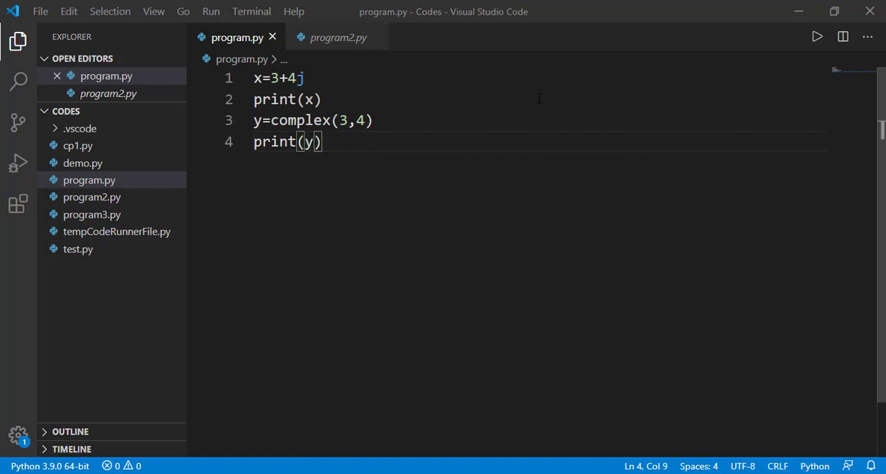
{"action": "left_click", "coordinate": [817, 36]}
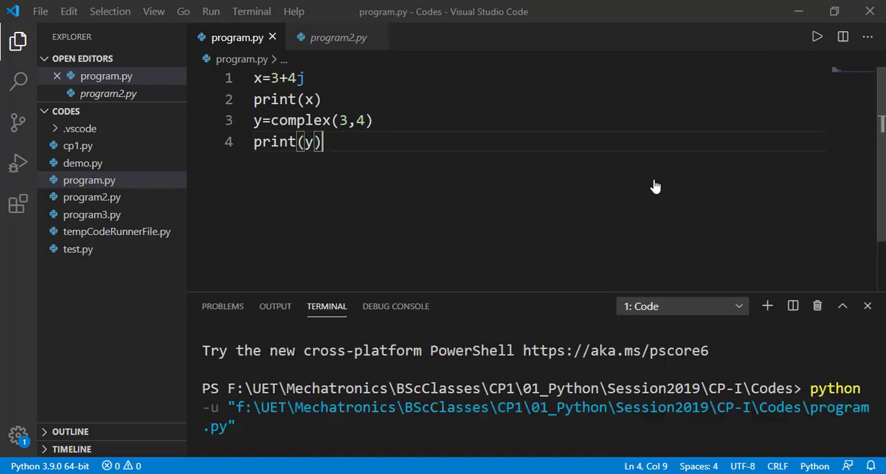
{"action": "left_click", "coordinate": [817, 36]}
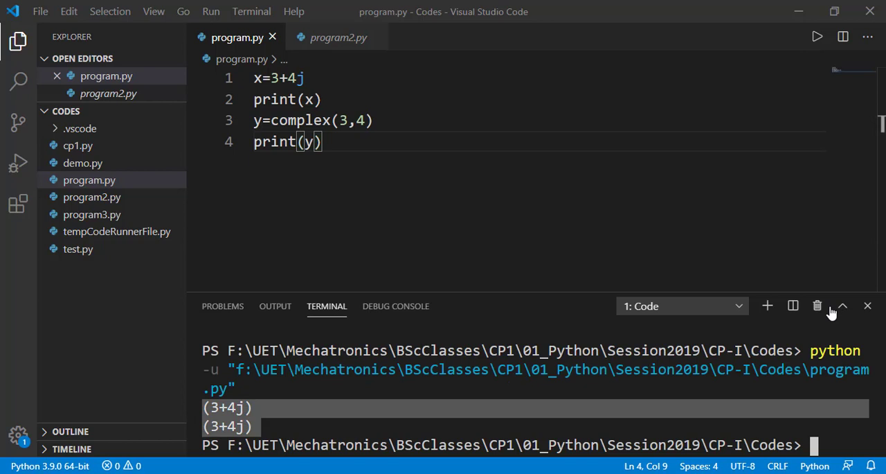
{"action": "left_click", "coordinate": [866, 305]}
{"action": "type", "text": "x="}
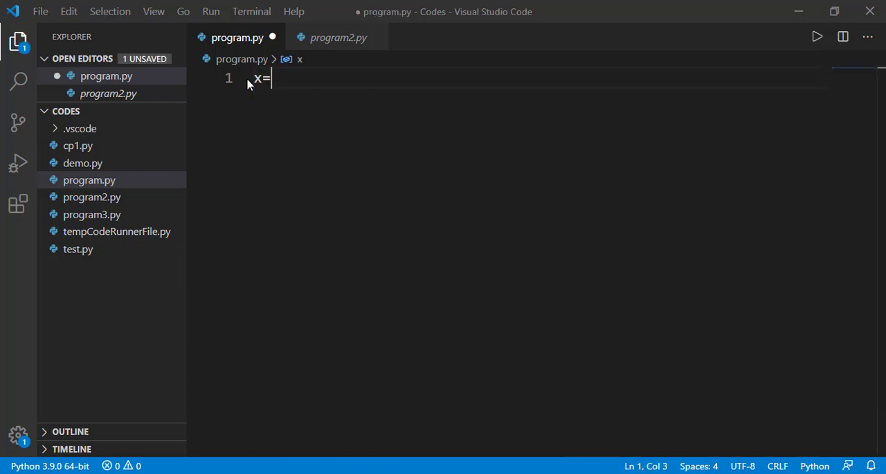
- Change line 1 to x=complex(input("Enter a complex number[Format x+yj] :")) and begin print(x)
{"action": "type", "text": "input()"}
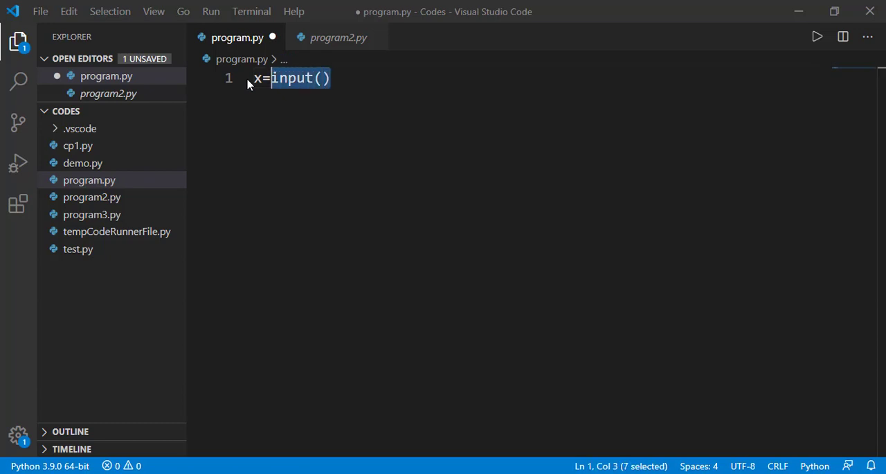
{"action": "type", "text": "("}
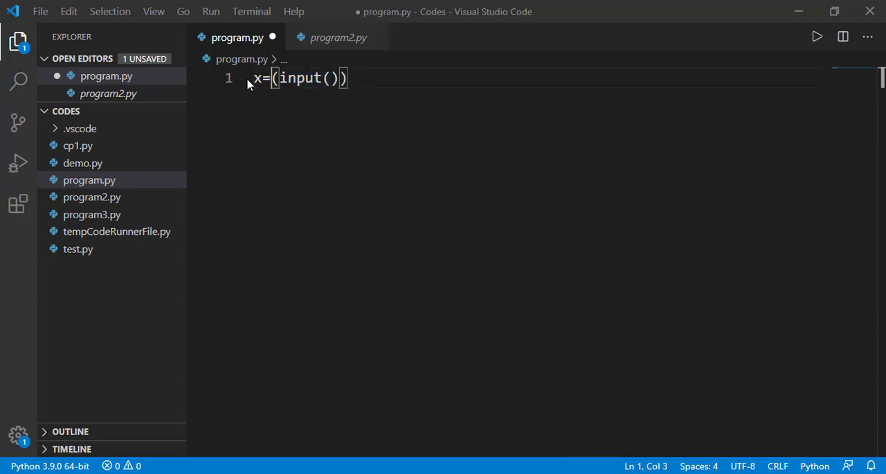
{"action": "type", "text": "complex"}
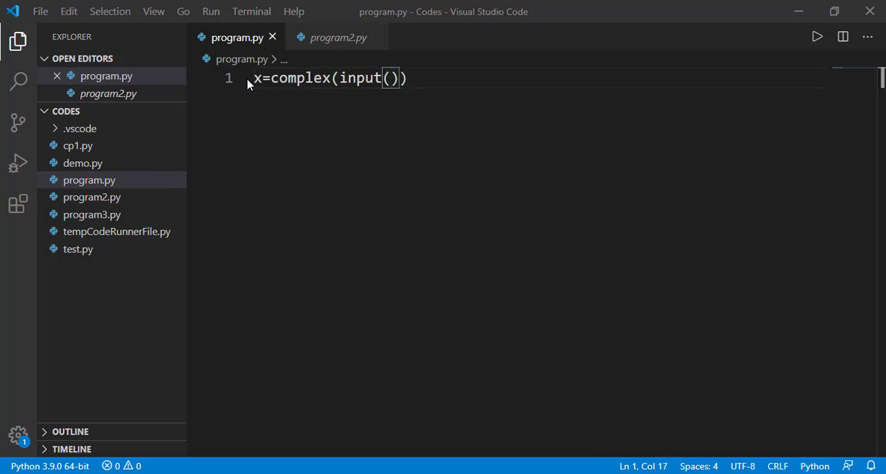
{"action": "type", "text": "\"Enter a comp\""}
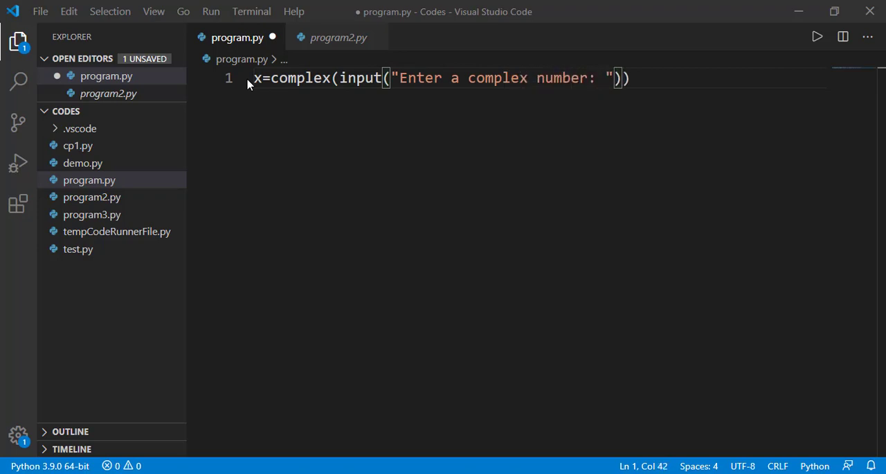
{"action": "type", "text": "[Format"}
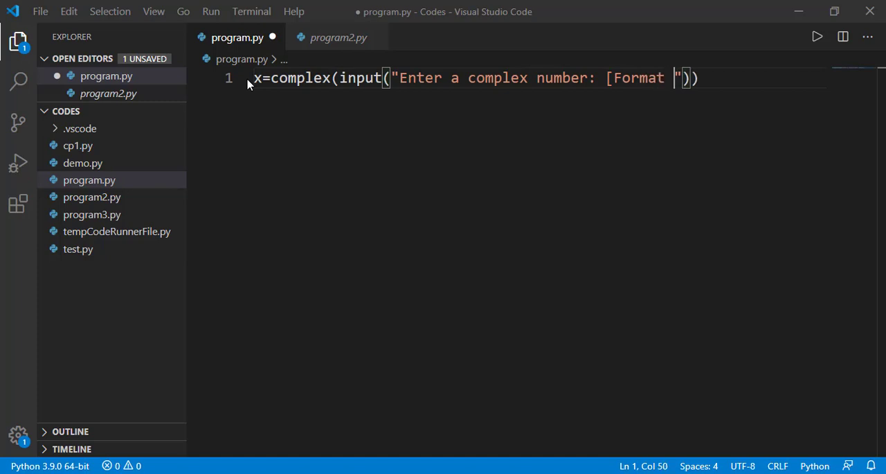
{"action": "type", "text": "x+"}
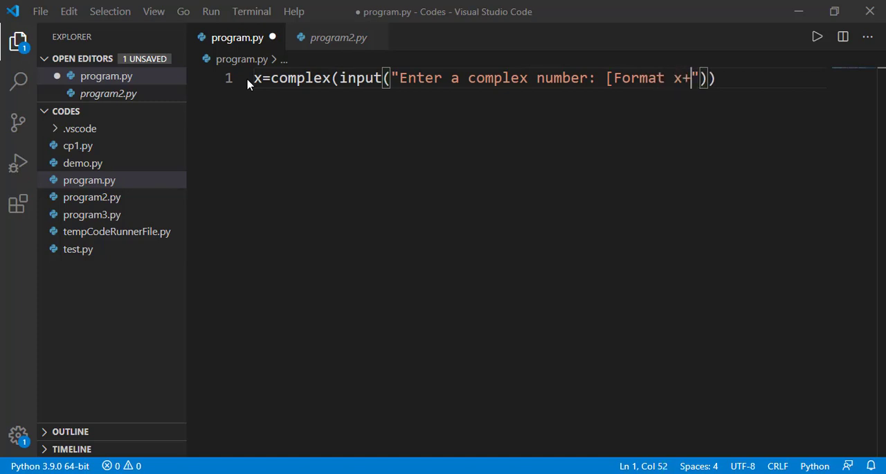
{"action": "type", "text": "yj"}
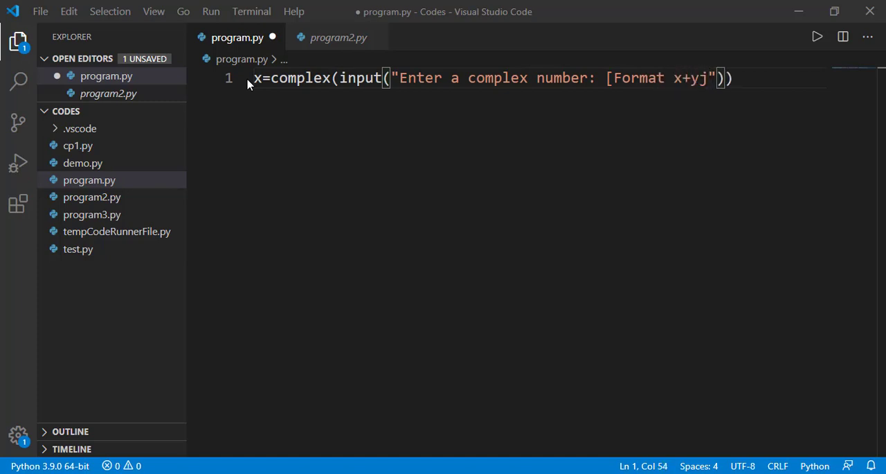
{"action": "type", "text": ":"}
{"action": "type", "text": "print"}
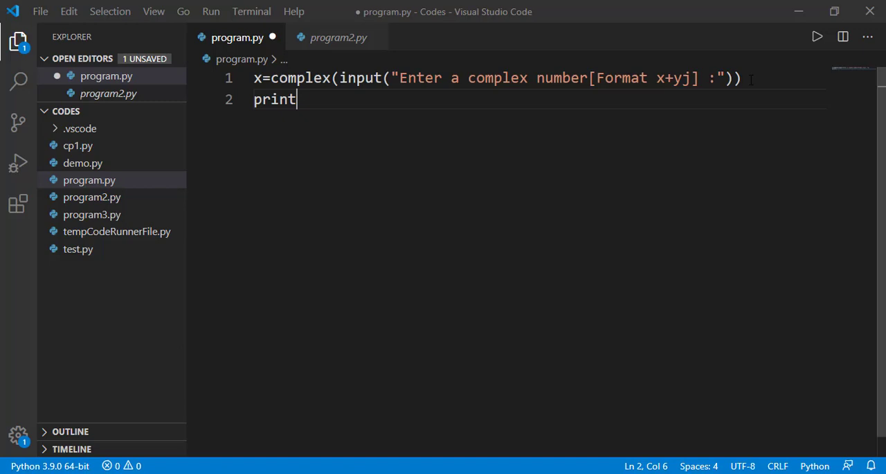
{"action": "type", "text": "(x)"}
{"action": "type", "text": "2+3j"}
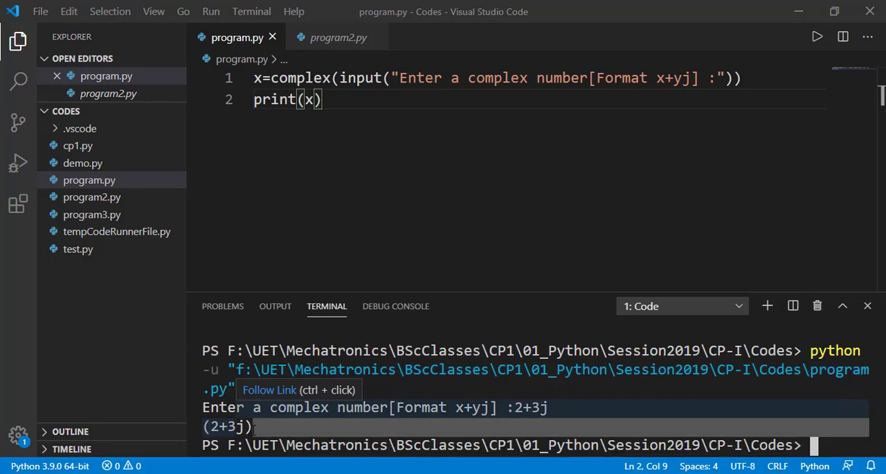
{"action": "mouse_move", "coordinate": [818, 306]}
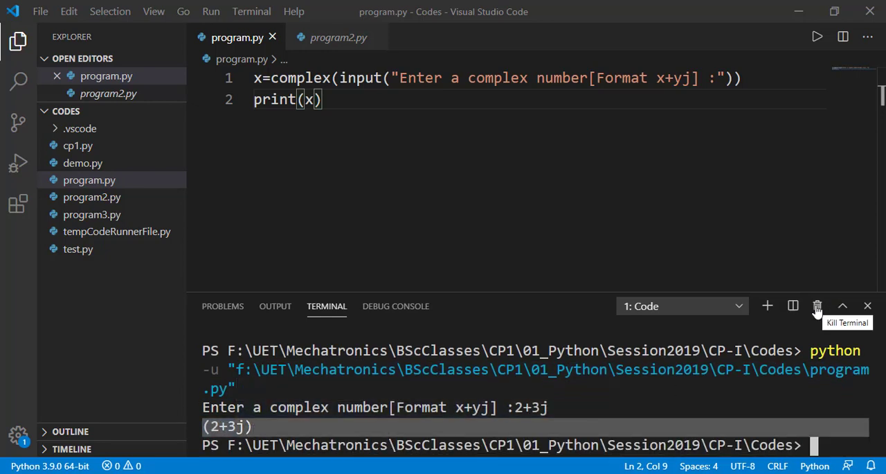
- Close the terminal after the 2+3j run prints (2+3j)
{"action": "left_click", "coordinate": [817, 306]}
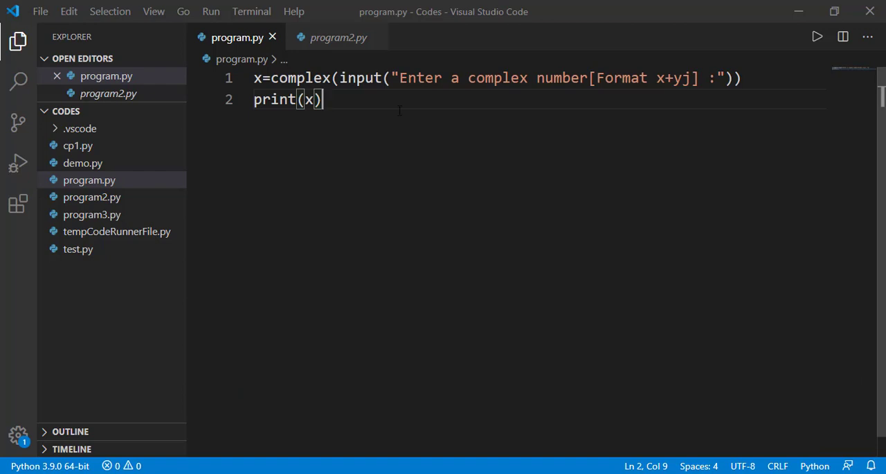
- Prompt for the 'first' number in c1, add c2 for the 'second', and start a print
{"action": "key", "text": "Ctrl+Shift+K"}
{"action": "type", "text": "c1"}
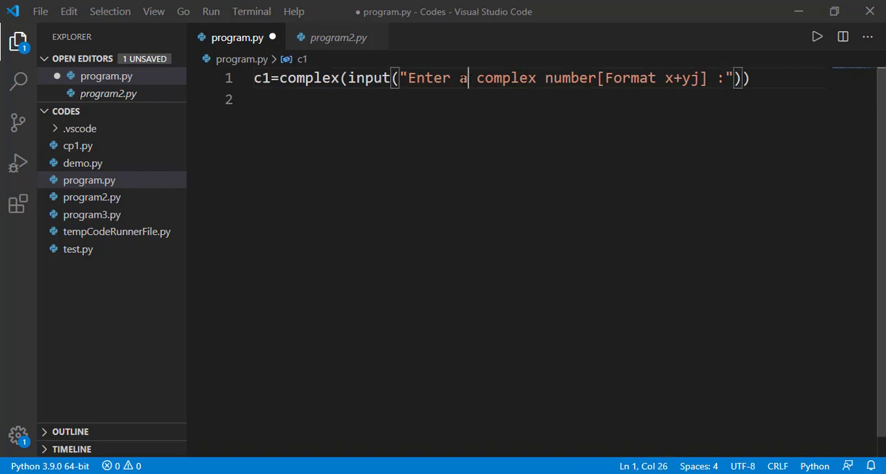
{"action": "type", "text": "first"}
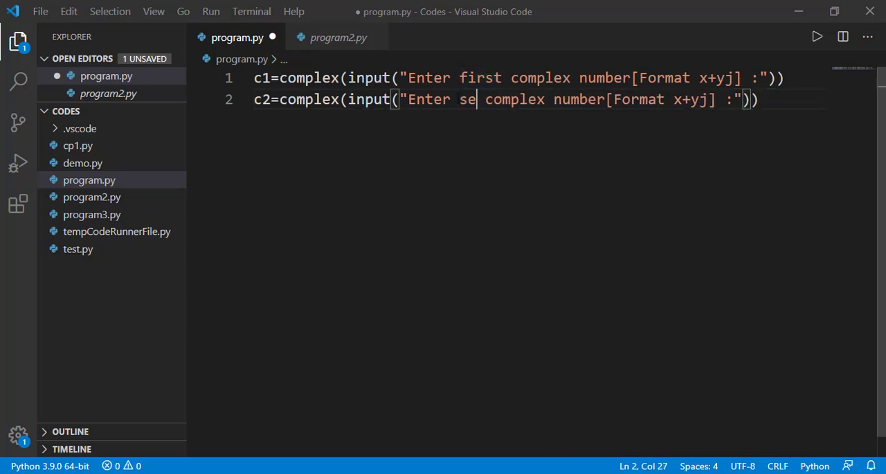
{"action": "type", "text": "cond"}
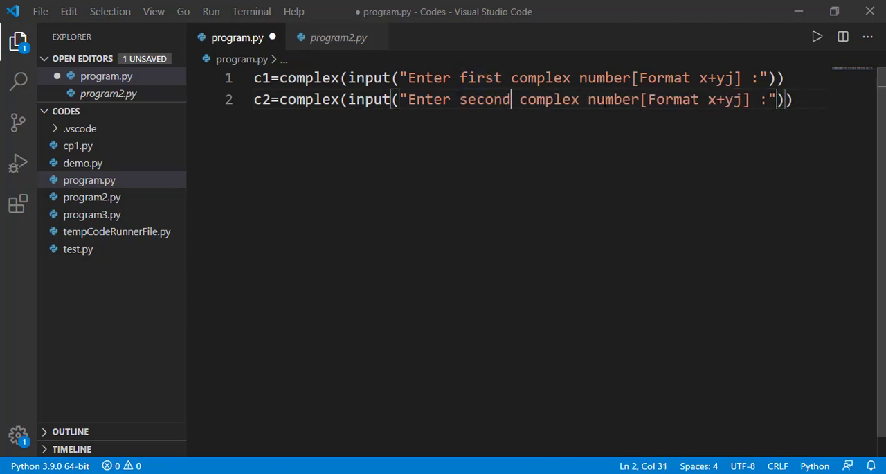
{"action": "type", "text": "print"}
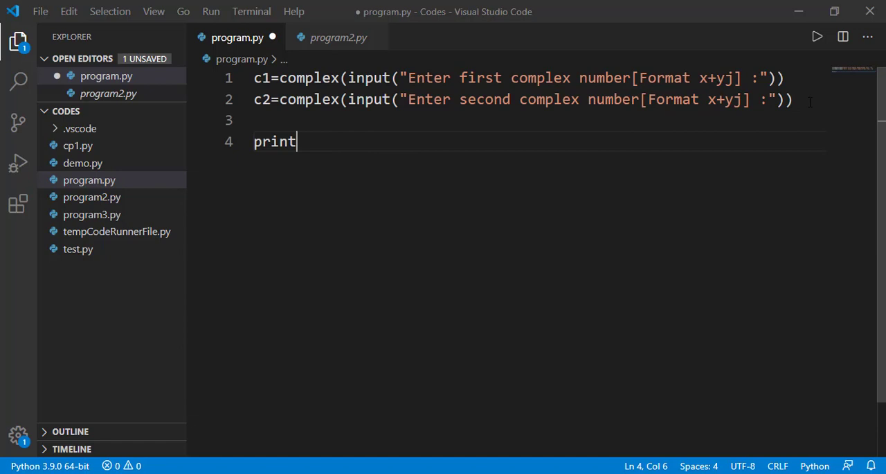
- Add print lines for c1+c2, c1*c2, c1/10 and c1/c2
{"action": "type", "text": "(c1+c2"}
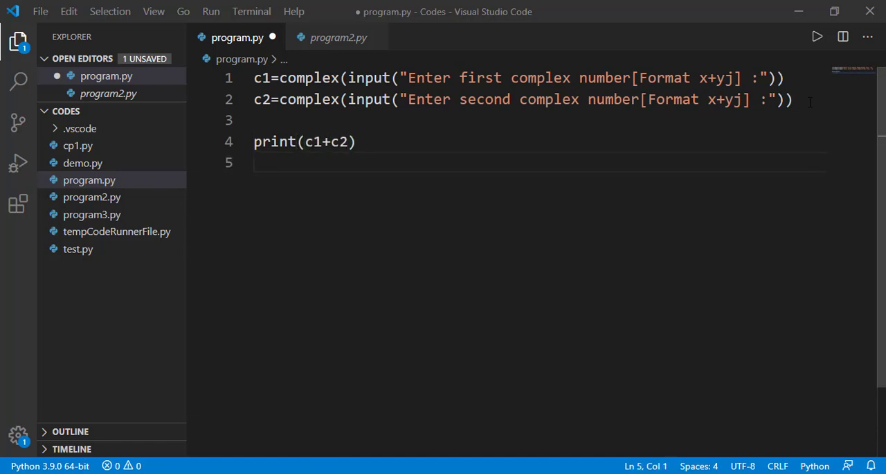
{"action": "type", "text": "print(c1*c2"}
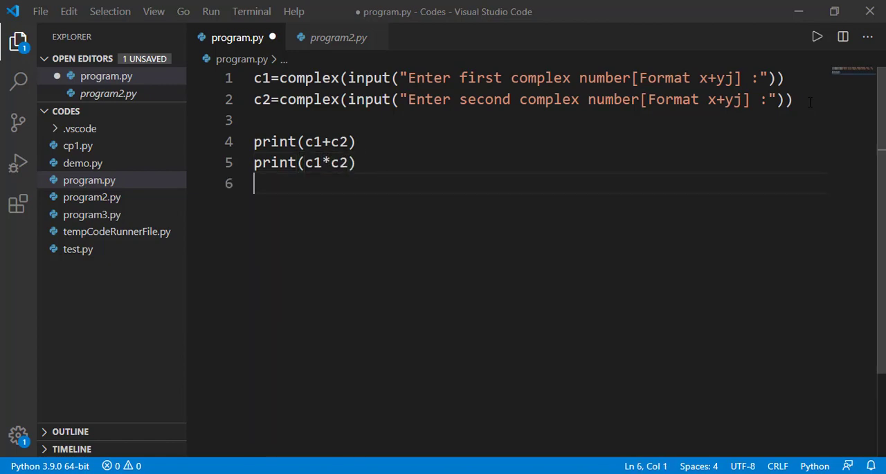
{"action": "type", "text": "print("}
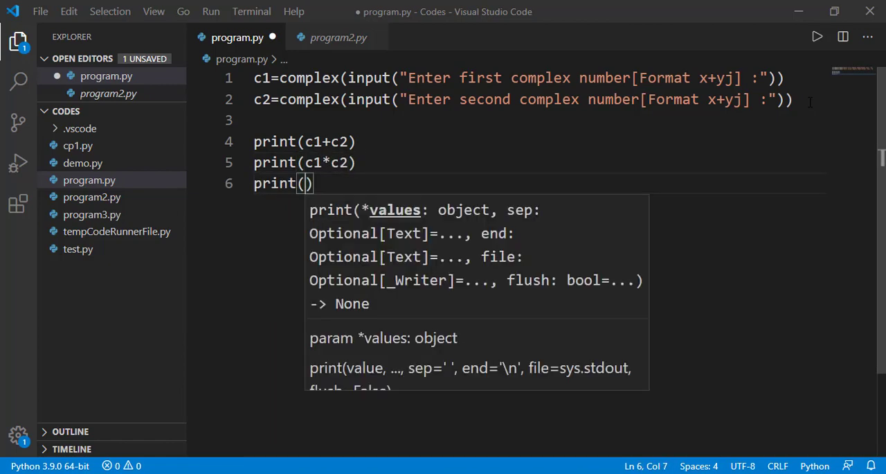
{"action": "type", "text": "c1"}
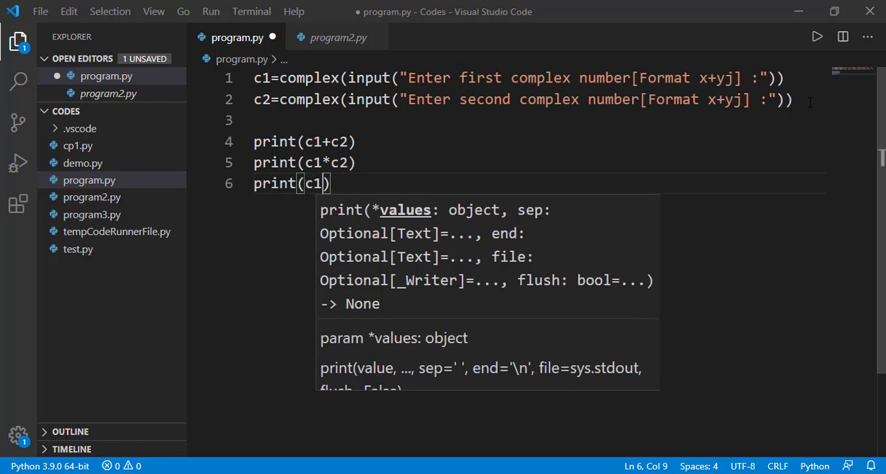
{"action": "type", "text": "/"}
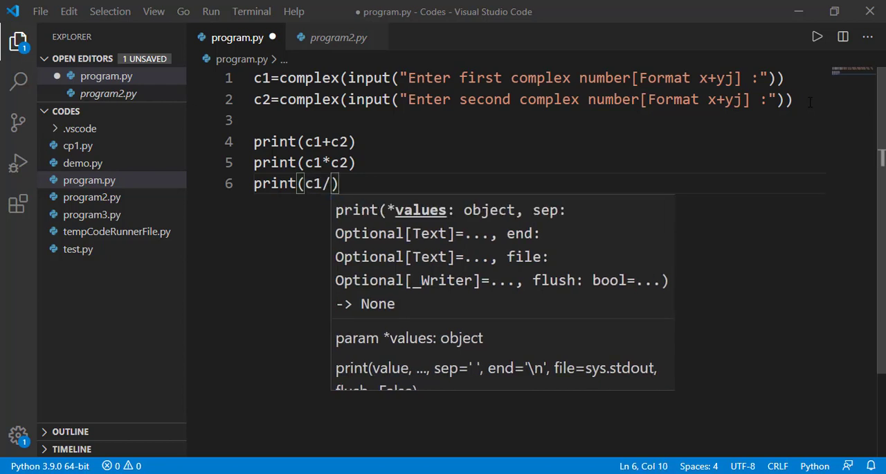
{"action": "type", "text": "10"}
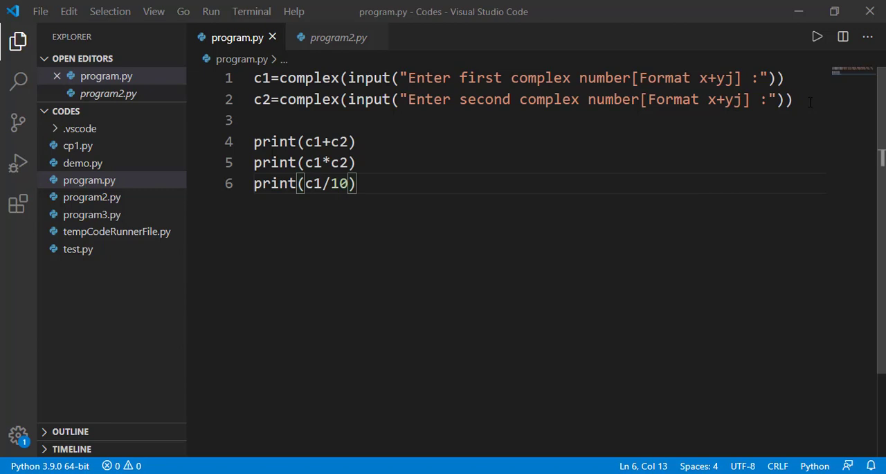
{"action": "key", "text": "Enter"}
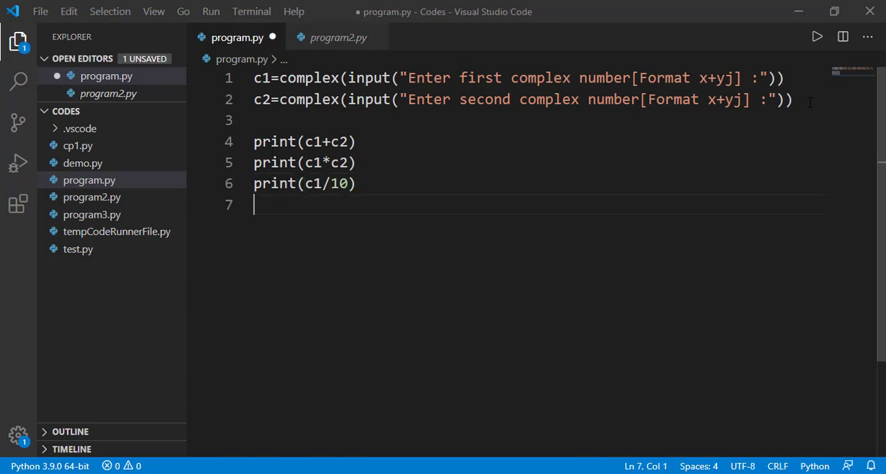
{"action": "type", "text": "print(c1"}
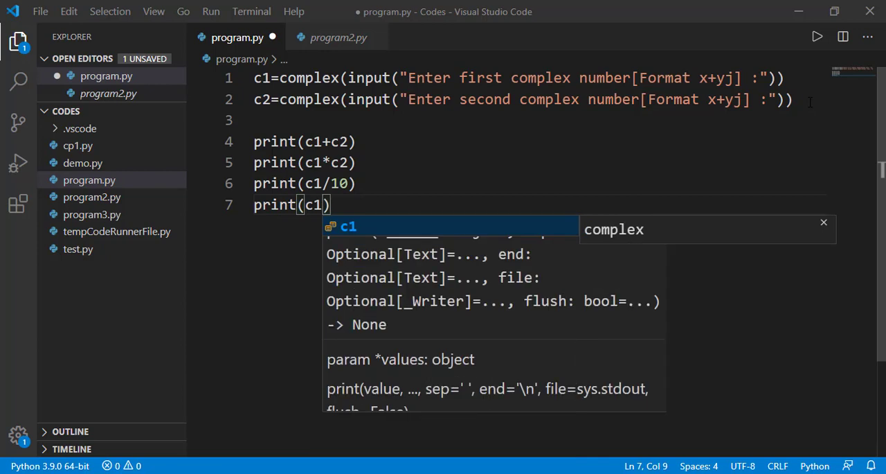
{"action": "type", "text": "/c2"}
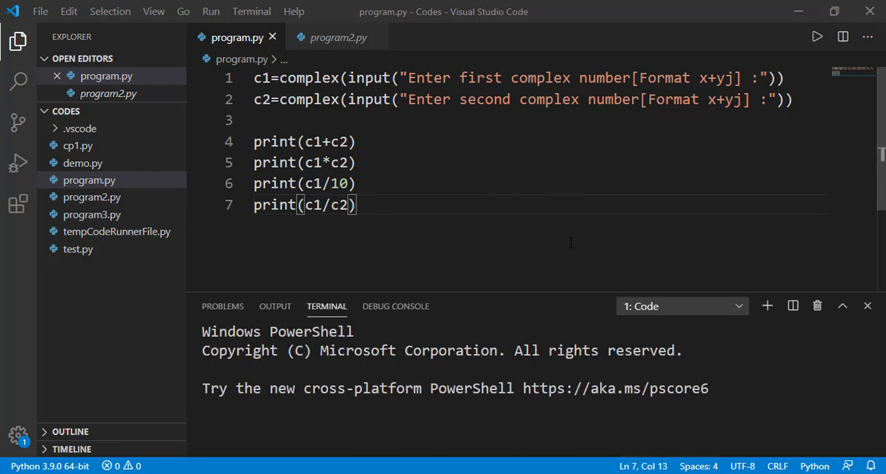
- Run with 10+10j and 2-3j, check the four results, and close the terminal
{"action": "left_click", "coordinate": [817, 36]}
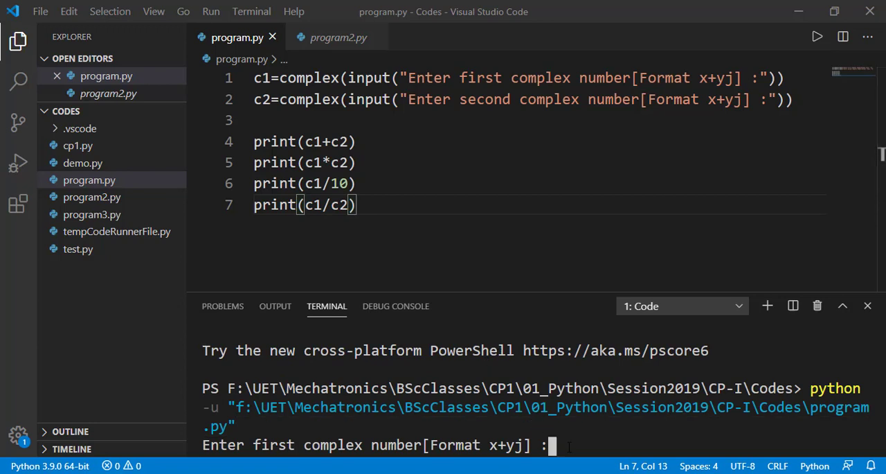
{"action": "type", "text": "10+10j"}
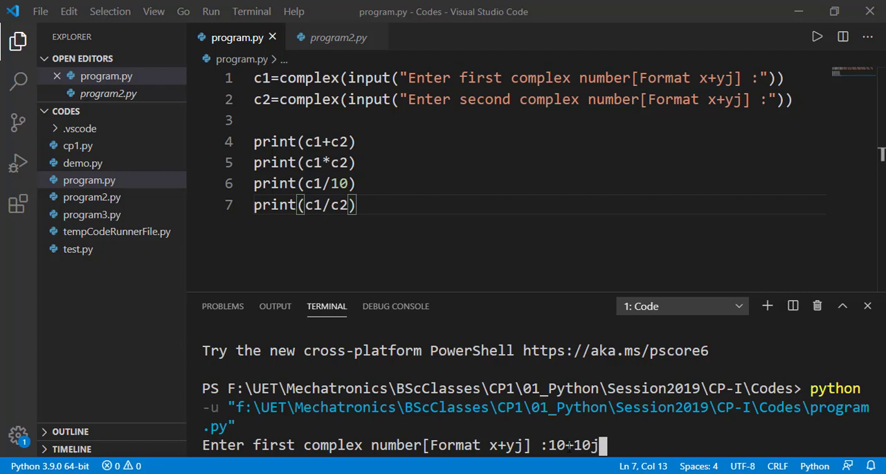
{"action": "key", "text": "Enter"}
{"action": "type", "text": "2-3j"}
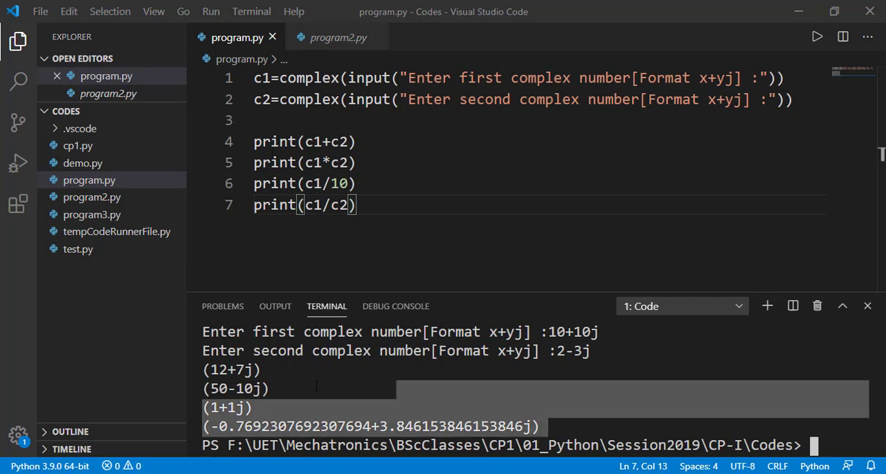
{"action": "mouse_move", "coordinate": [817, 307]}
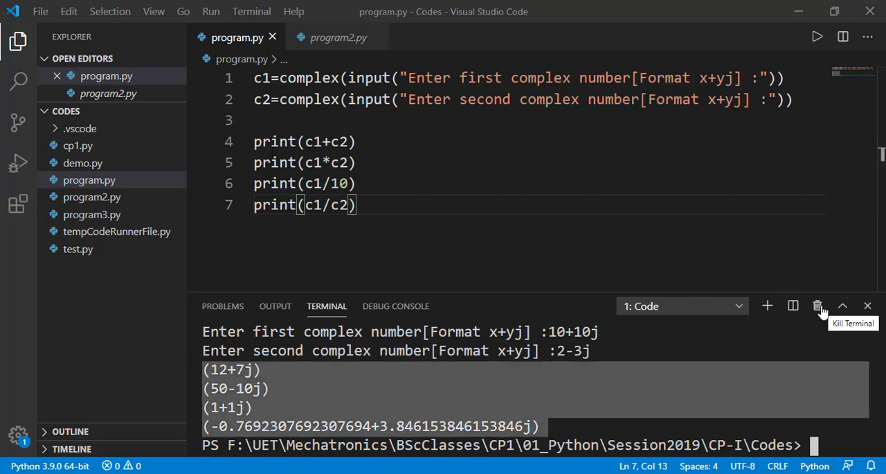
{"action": "left_click", "coordinate": [817, 306]}
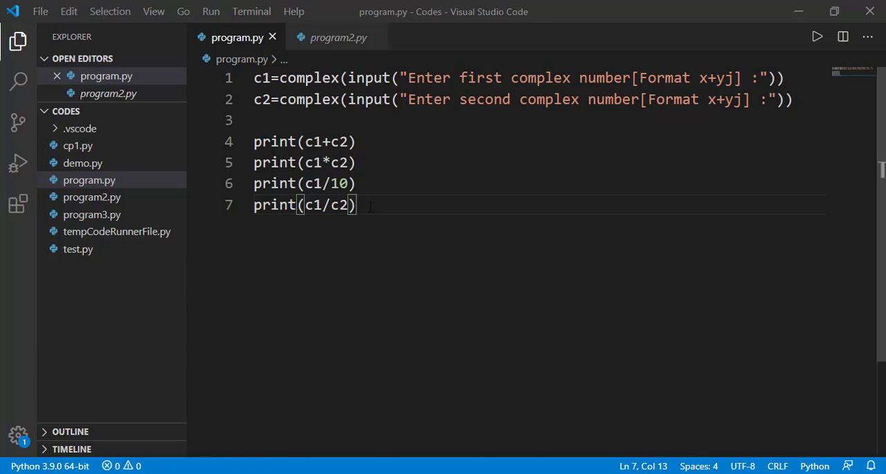
- Replace all code with x=4+3j and print(x.real), then run it to print 4.0
{"action": "key", "text": "ctrl+a"}
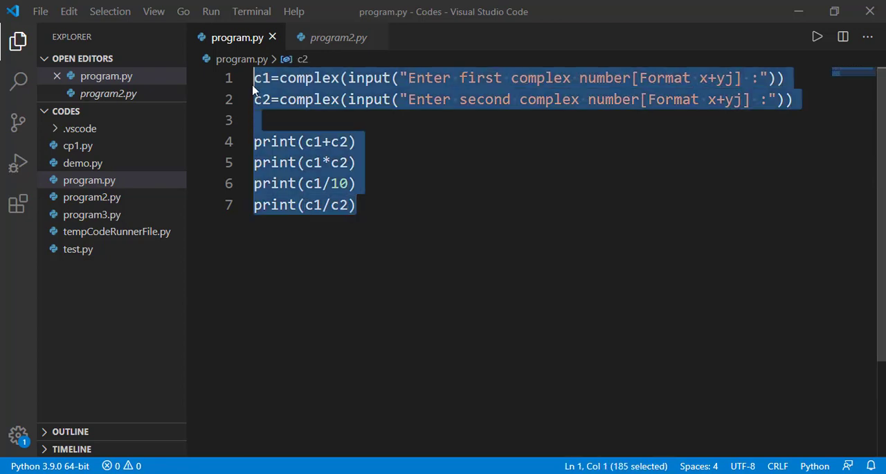
{"action": "type", "text": "x=4+3j"}
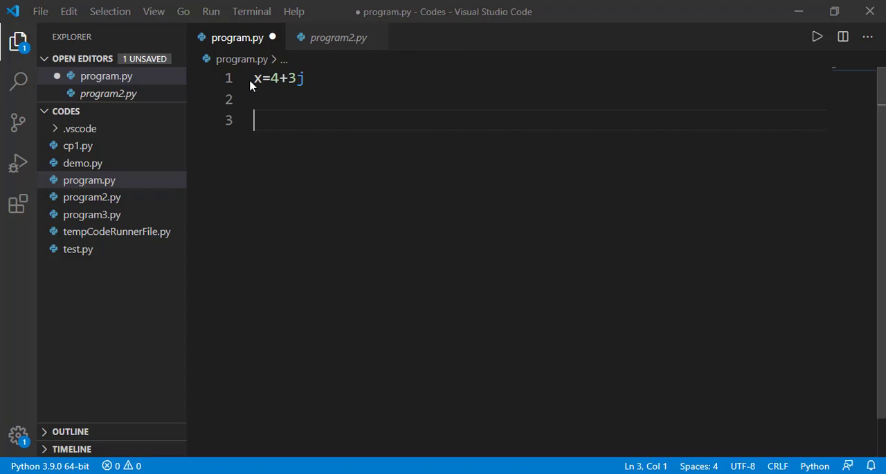
{"action": "type", "text": "print(x.re"}
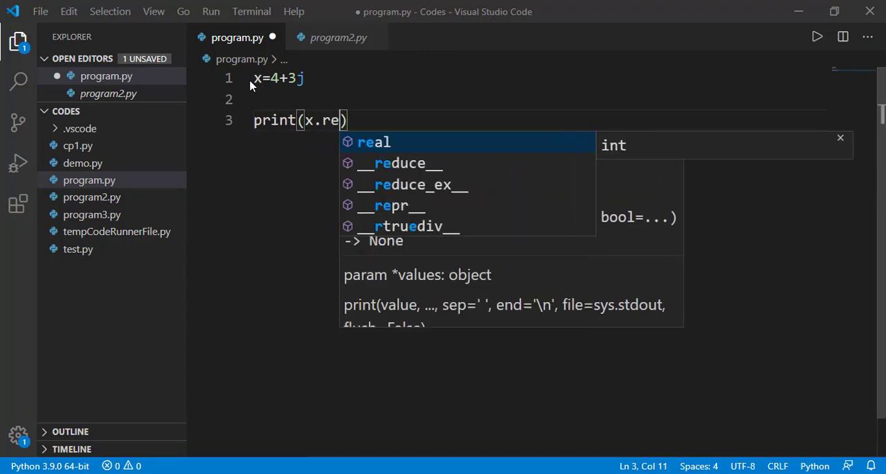
{"action": "key", "text": "Tab"}
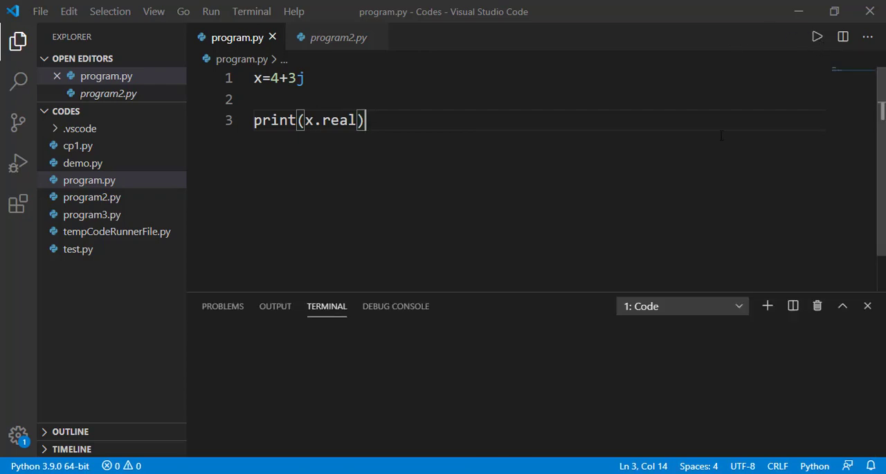
{"action": "left_click", "coordinate": [817, 36]}
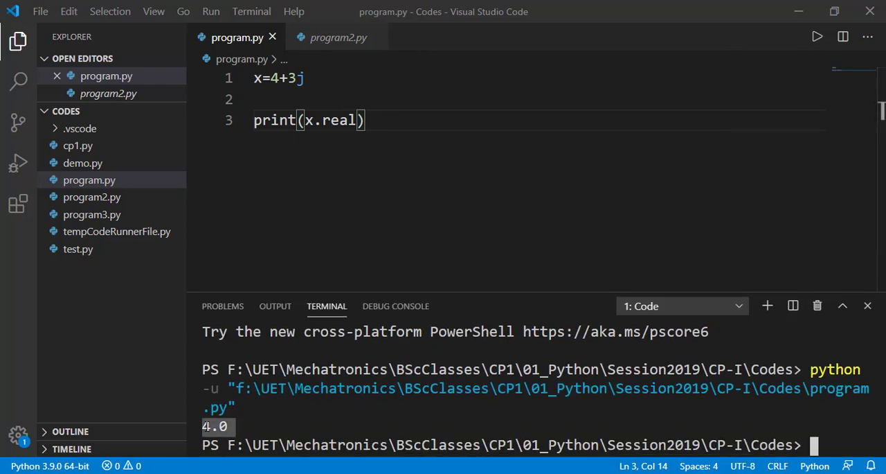
{"action": "mouse_move", "coordinate": [818, 306]}
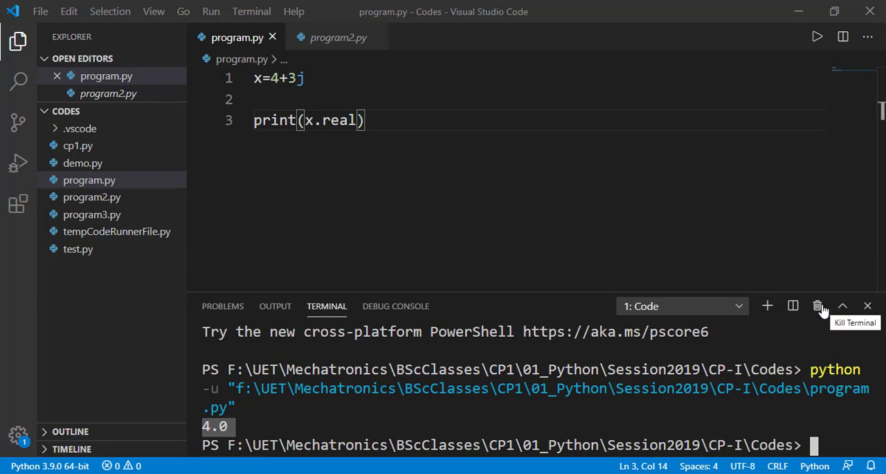
- Add print(x.imag) below print(x.real) and run the script
{"action": "type", "text": "print"}
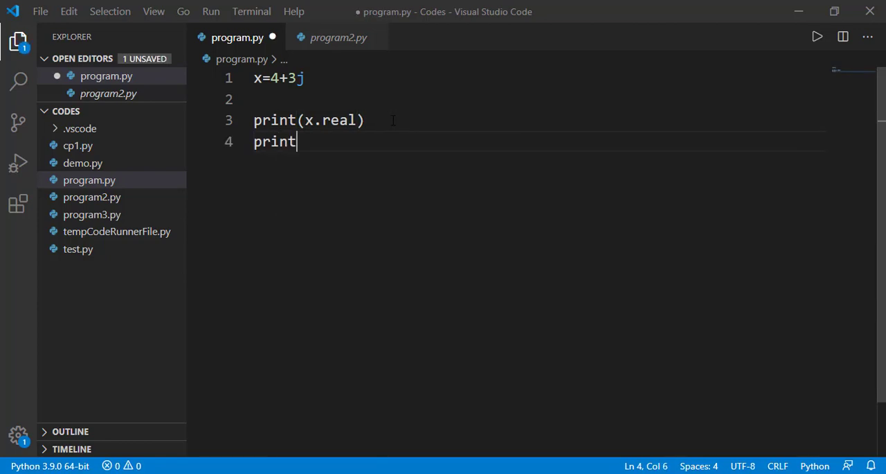
{"action": "type", "text": "(x.imag)"}
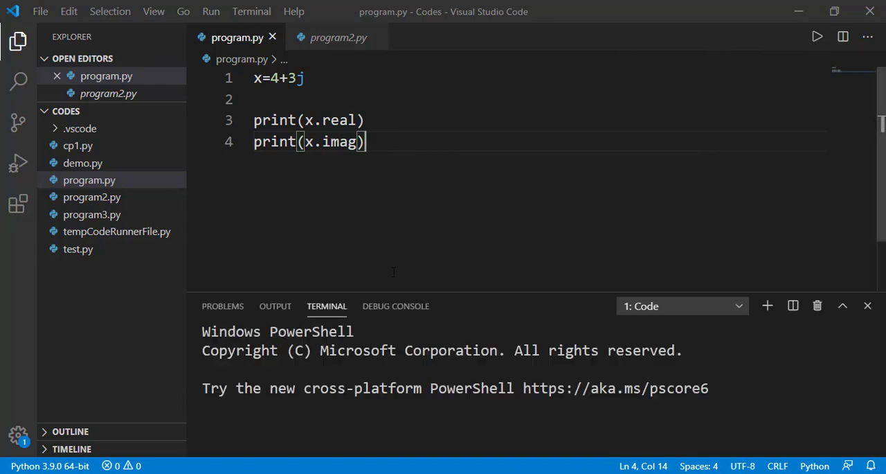
{"action": "left_click", "coordinate": [817, 36]}
{"action": "type", "text": "y"}
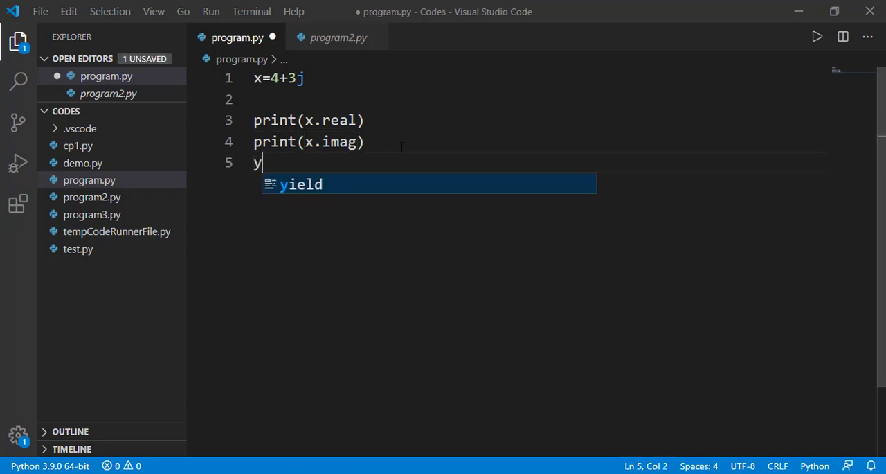
- Set y=x.conjugate(), print y, run to get (4-3j), and close the terminal
{"action": "type", "text": "=x.conjugate"}
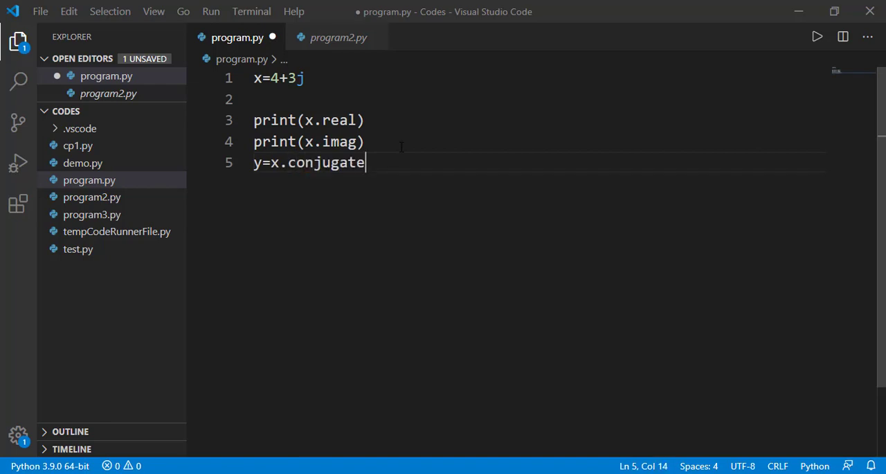
{"action": "type", "text": "()"}
{"action": "type", "text": "print"}
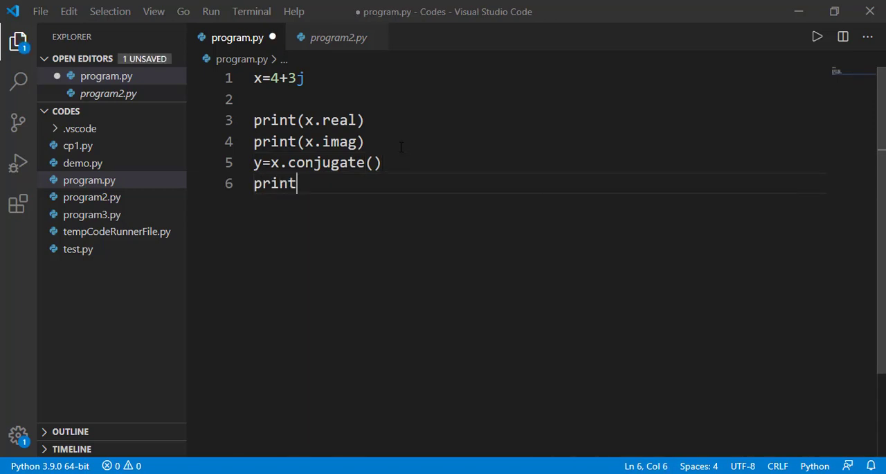
{"action": "type", "text": "(y)"}
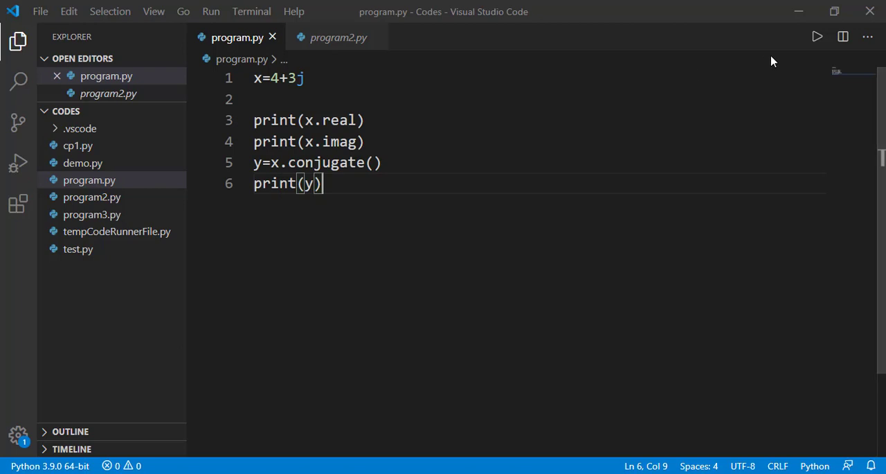
{"action": "left_click", "coordinate": [817, 37]}
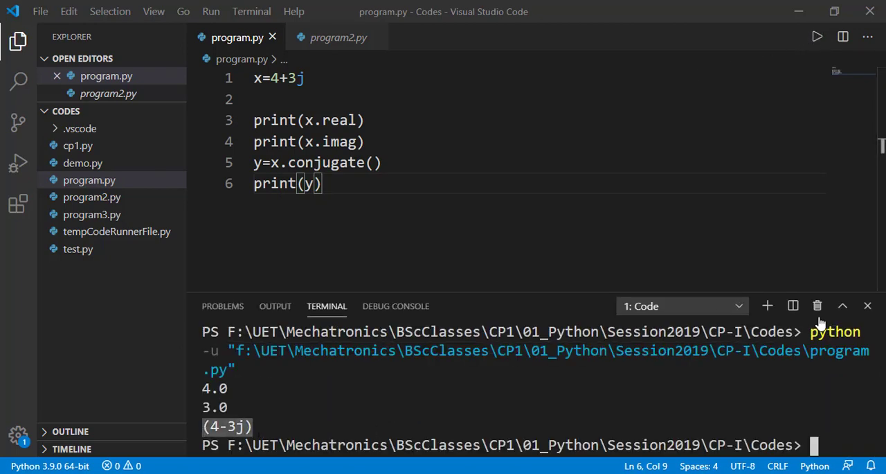
{"action": "left_click", "coordinate": [868, 306]}
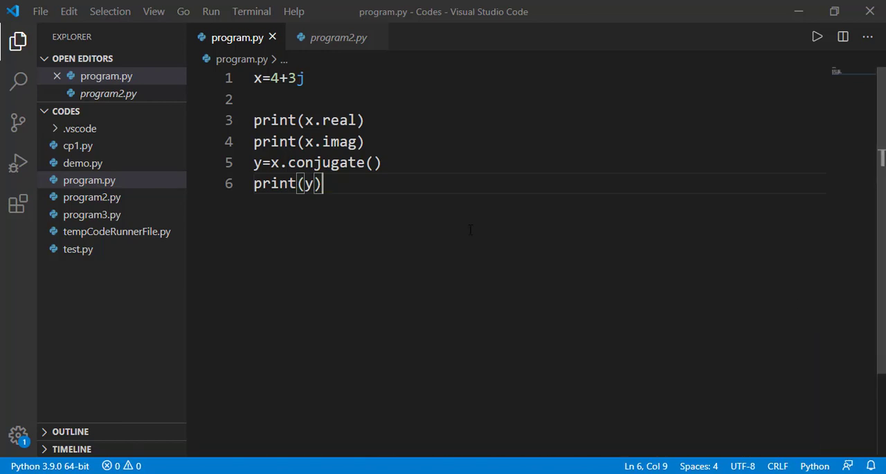
- Print abs(-4) to get 4, then switch the argument to x and rerun for 5.0
{"action": "double_click", "coordinate": [308, 183]}
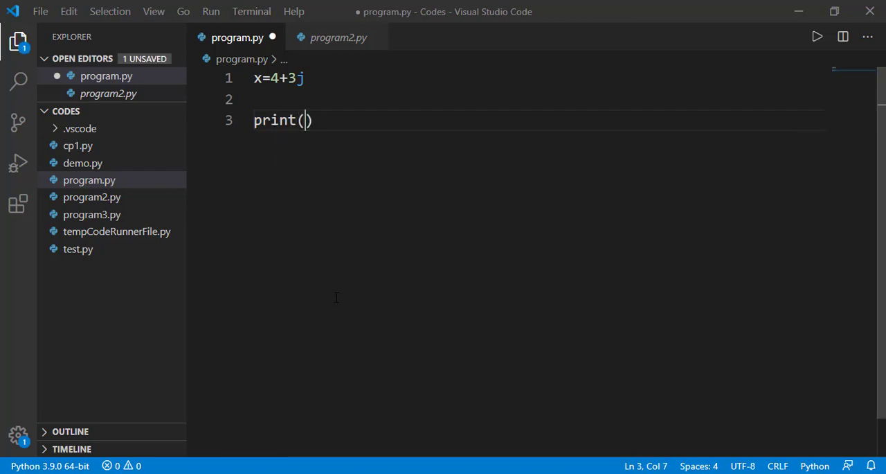
{"action": "type", "text": "abs(-4"}
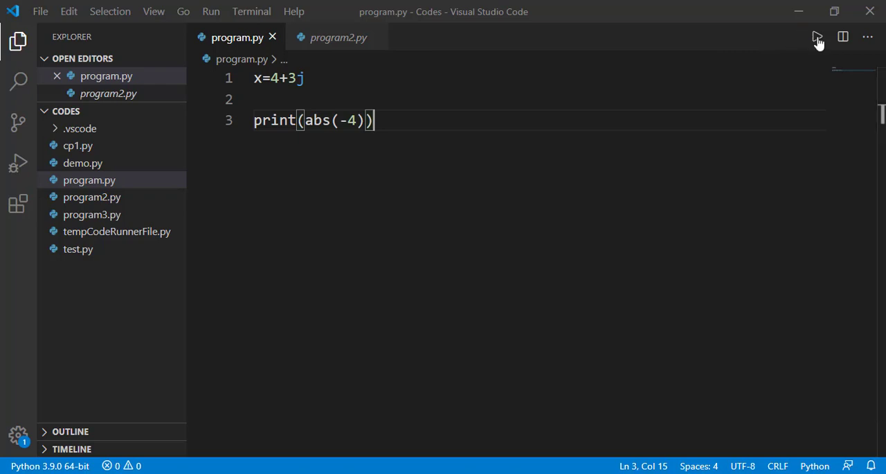
{"action": "left_click", "coordinate": [816, 37]}
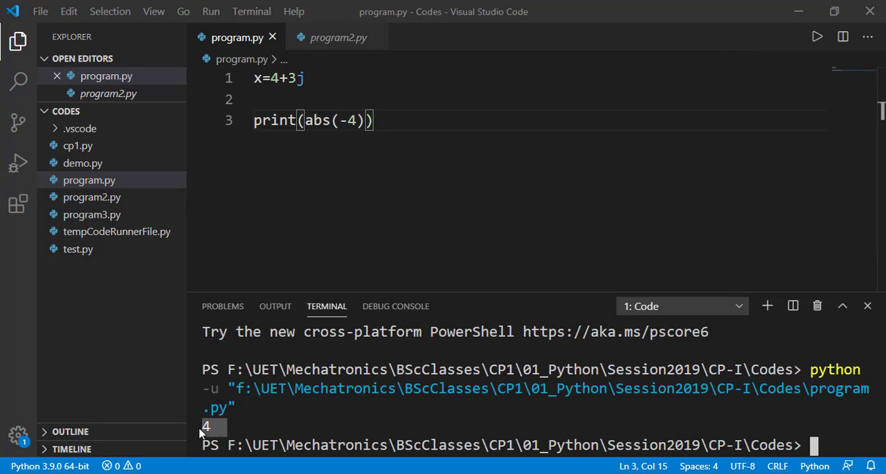
{"action": "mouse_move", "coordinate": [818, 307]}
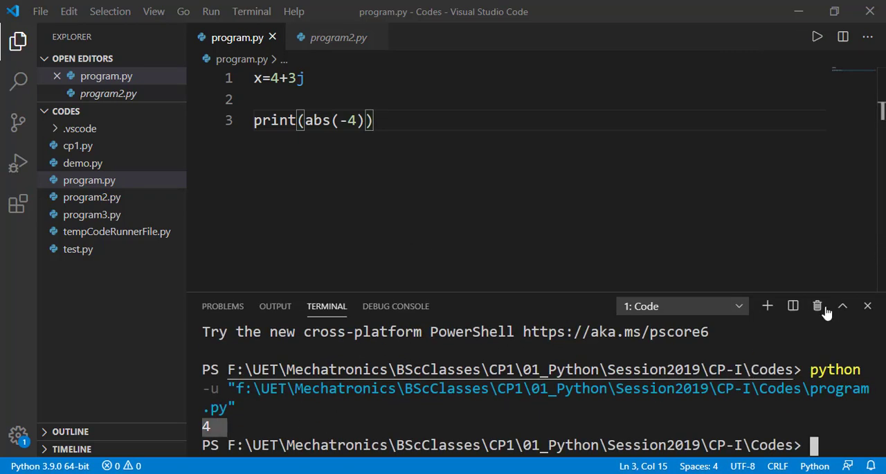
{"action": "mouse_move", "coordinate": [817, 306]}
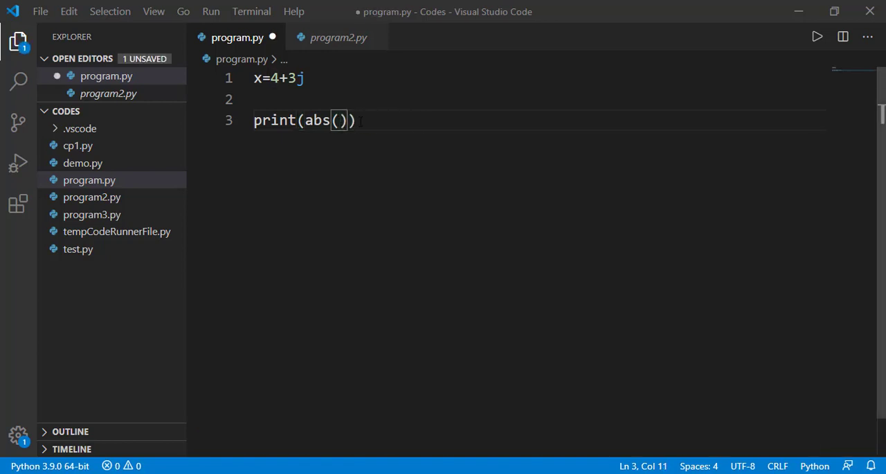
{"action": "type", "text": "x"}
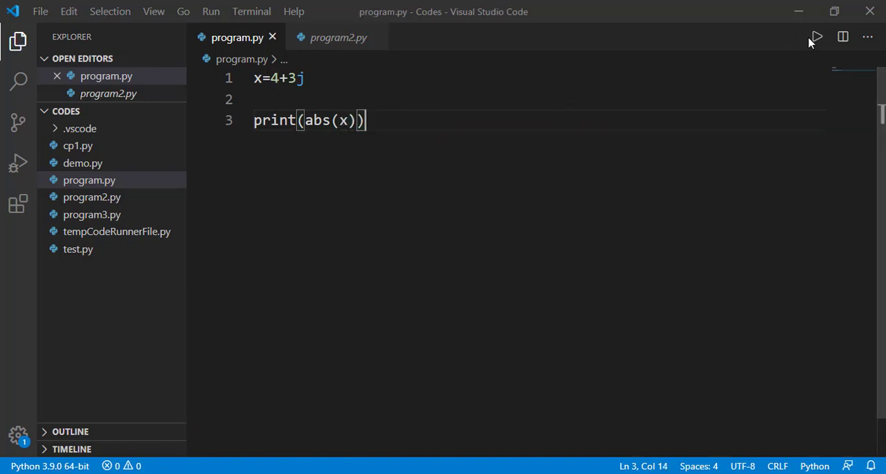
{"action": "left_click", "coordinate": [817, 36]}
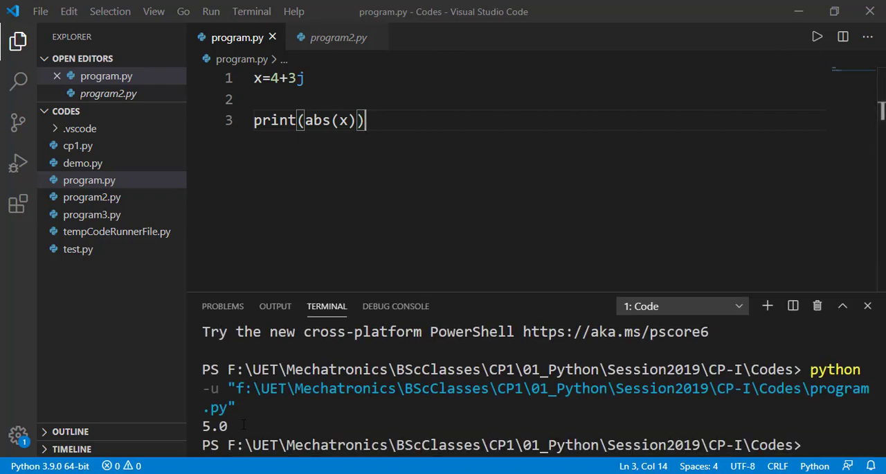
{"action": "mouse_move", "coordinate": [817, 306]}
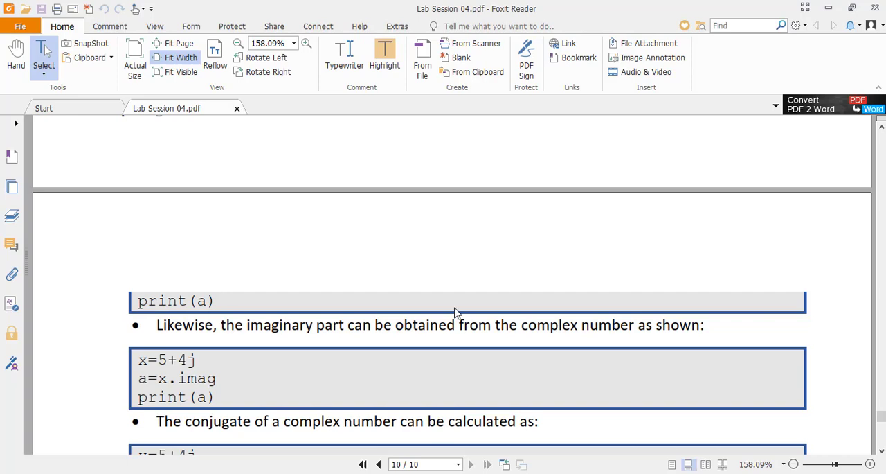
- Scroll Lab Session 04.pdf down to the Tasks section showing tasks 4 and 5
{"action": "scroll", "scroll_direction": "down", "scroll_amount": 3}
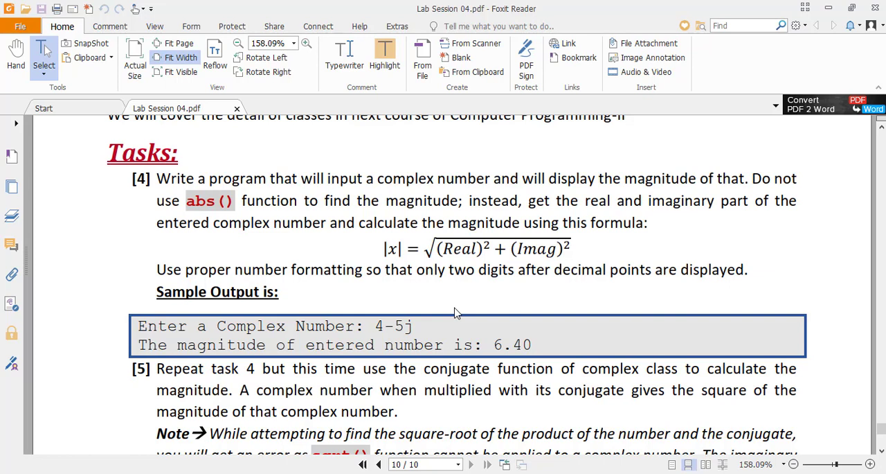
{"action": "scroll", "scroll_direction": "down", "scroll_amount": 3}
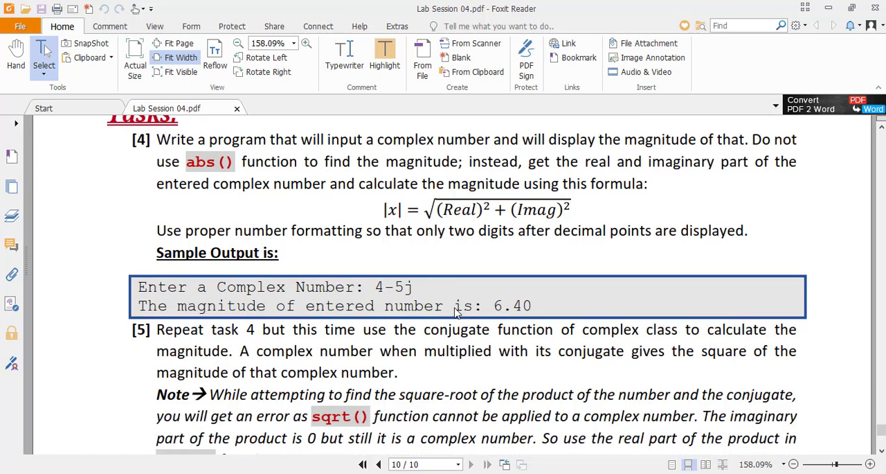
{"action": "scroll", "scroll_direction": "down", "scroll_amount": 3}
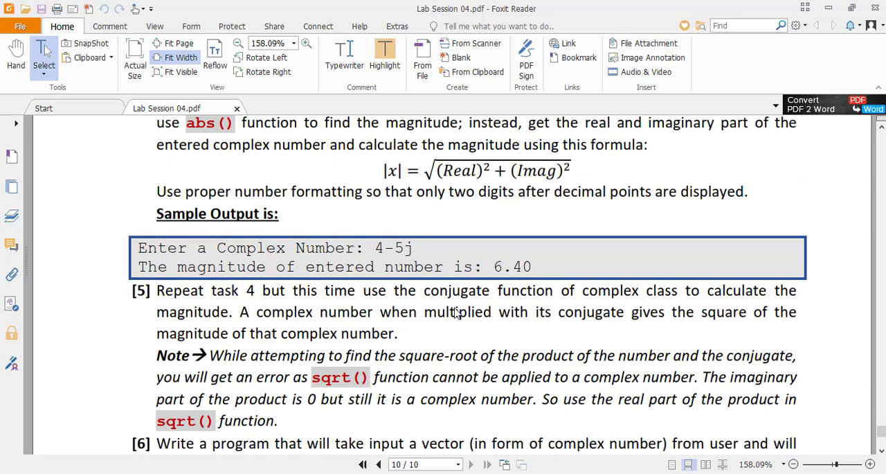
{"action": "mouse_move", "coordinate": [623, 253]}
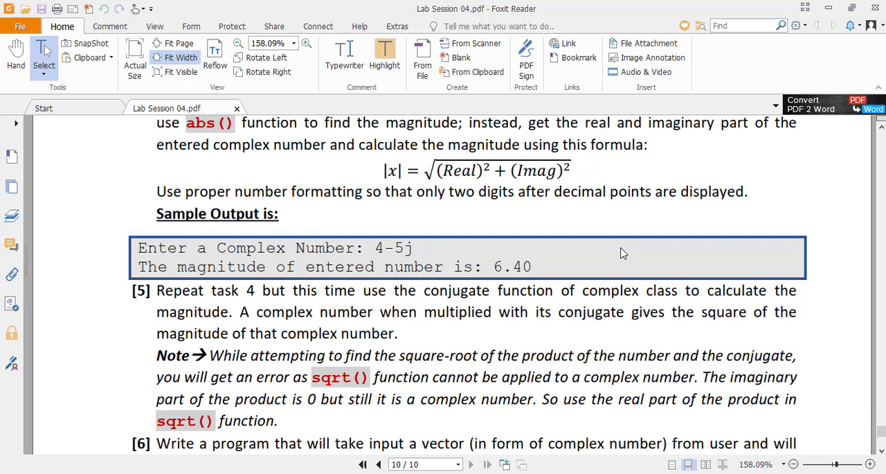
{"action": "scroll", "scroll_direction": "down", "scroll_amount": 3}
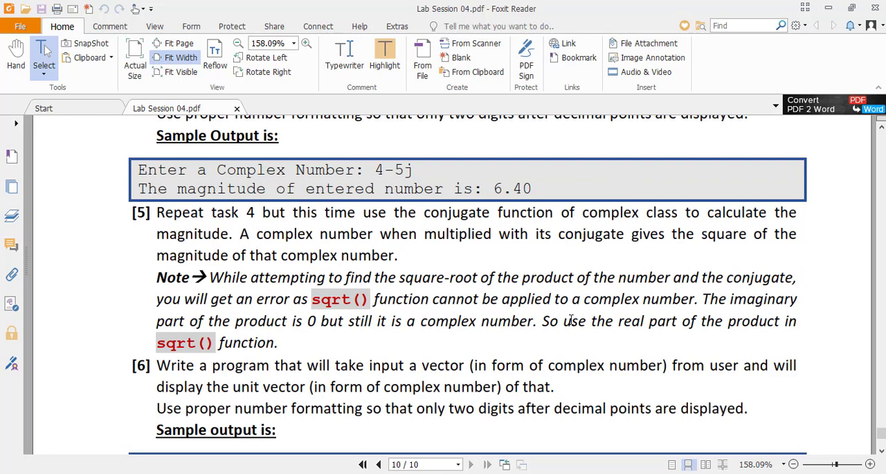
- Scroll to task 6 and highlight the phrase "input a vector"
{"action": "scroll", "scroll_direction": "down", "scroll_amount": 3}
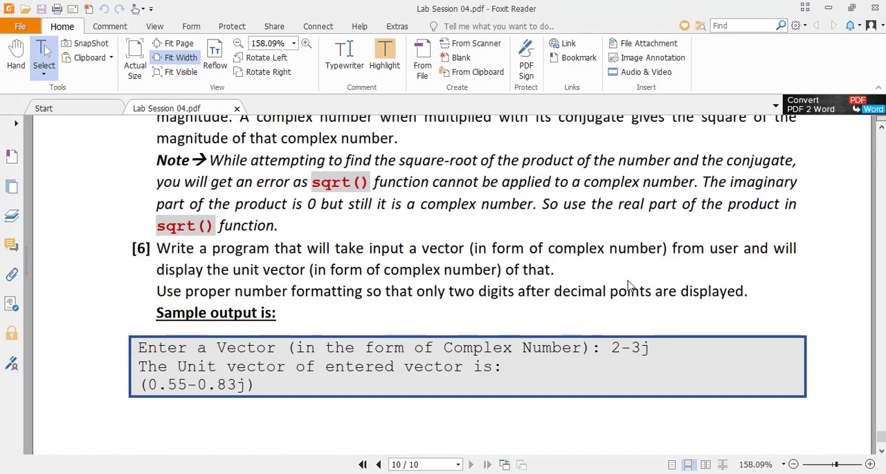
{"action": "mouse_move", "coordinate": [486, 321]}
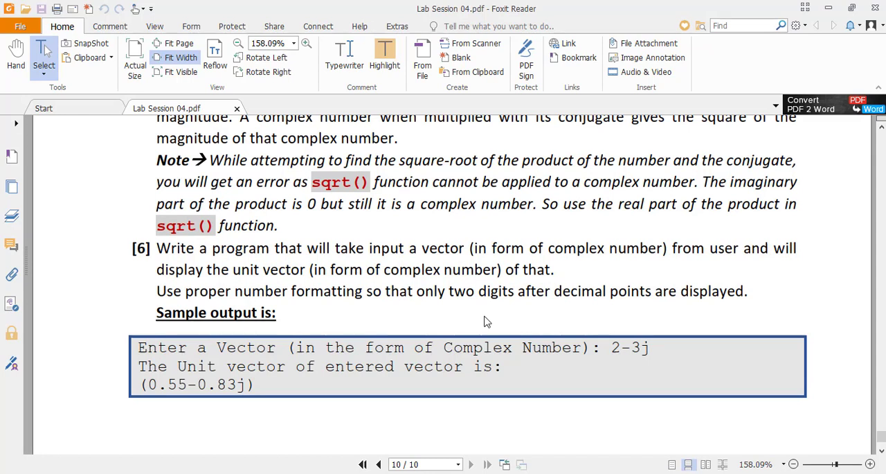
{"action": "left_click_drag", "start_coordinate": [367, 248], "coordinate": [465, 248]}
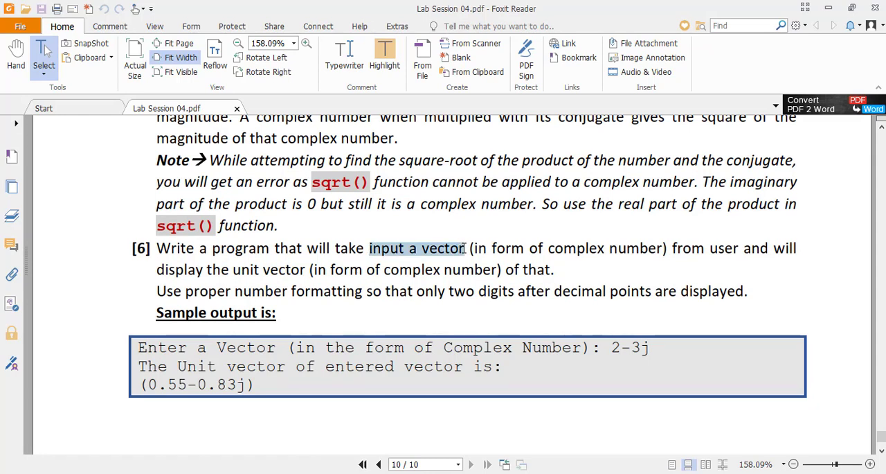